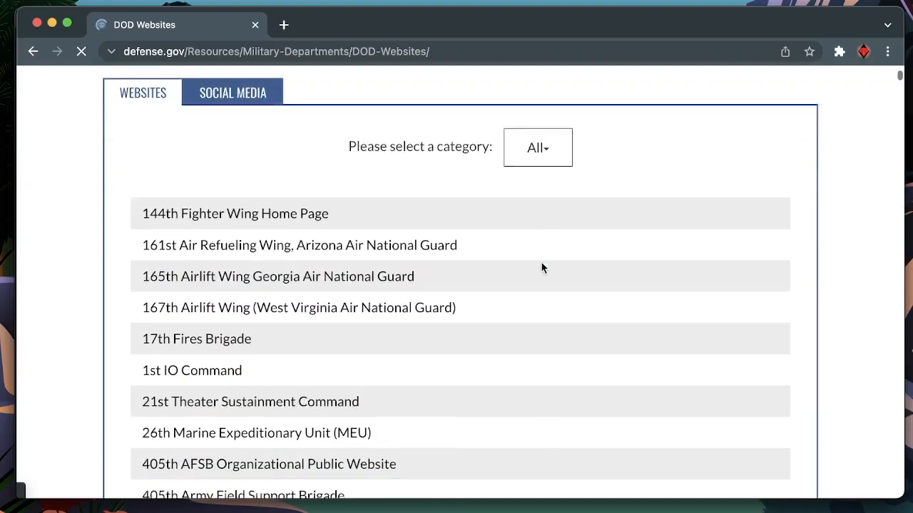
View dod_source.html, filter .mil URLs into dod_sites_filtered.txt, and start extracting their base domains with cut and rev.
scroll("down", 3)
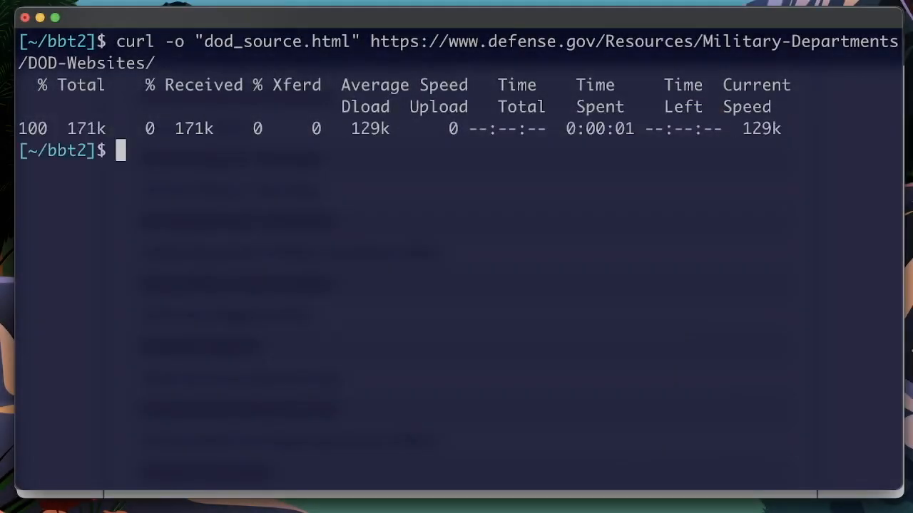
type("cat dod_source.html")
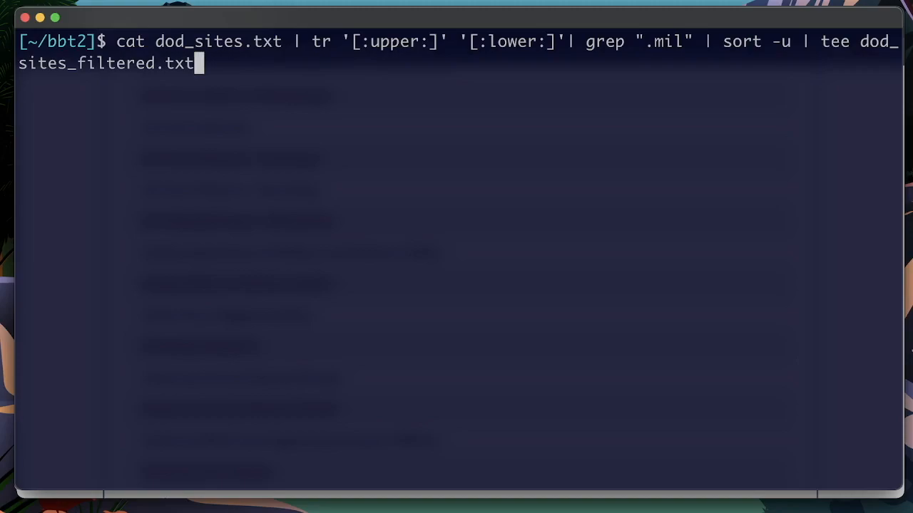
key("Return")
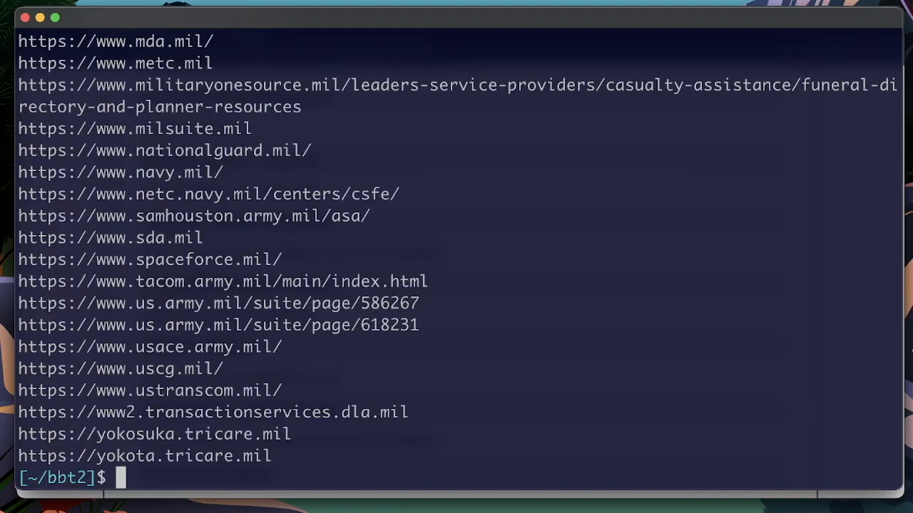
type("cat dod_sites_filtered.txt | cut -d'/' -f3 | cut -d':' -f1 | rev | cut -d'.' -f1,2 | rev | sort -u | tee dod_domains.txt")
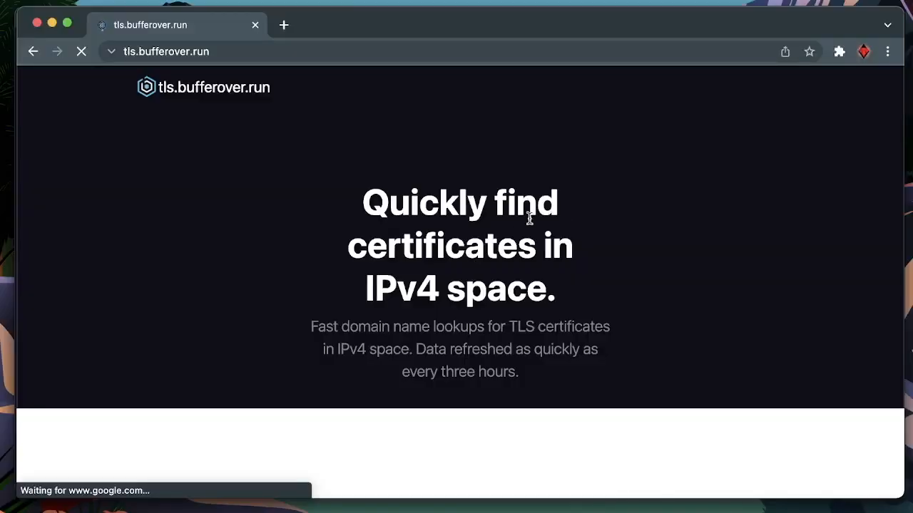
mouse_move(505, 249)
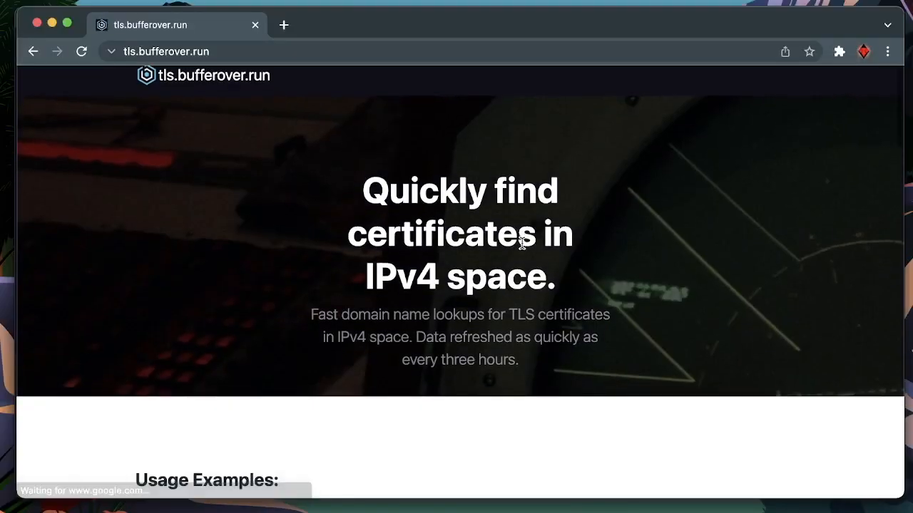
Scroll tls.bufferover.run down to its Usage Examples section.
scroll("down", 3)
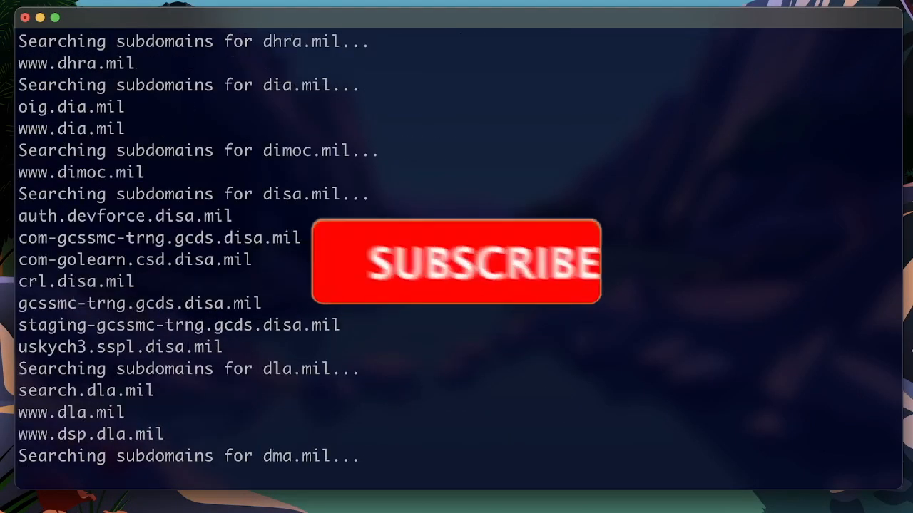
Focus the Terminal to watch subdomain results for the .mil domains print.
left_click(455, 261)
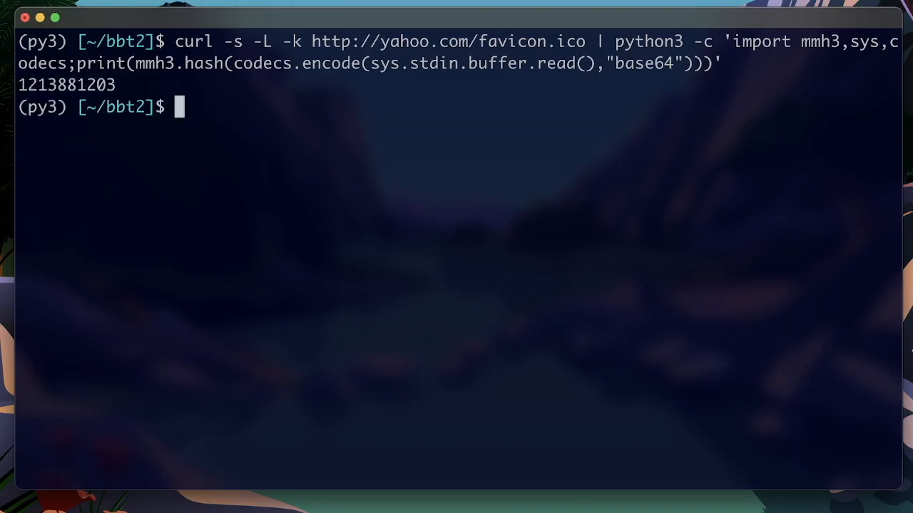
mouse_move(385, 241)
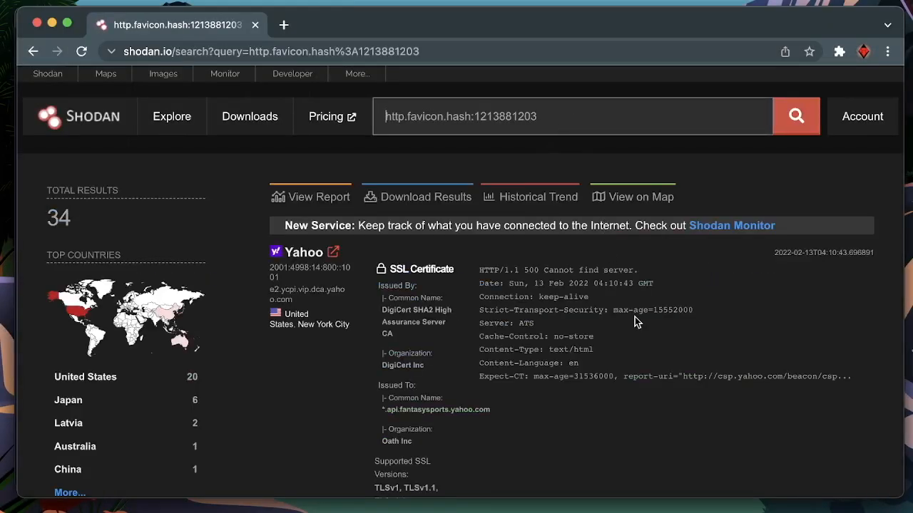
scroll("down", 3)
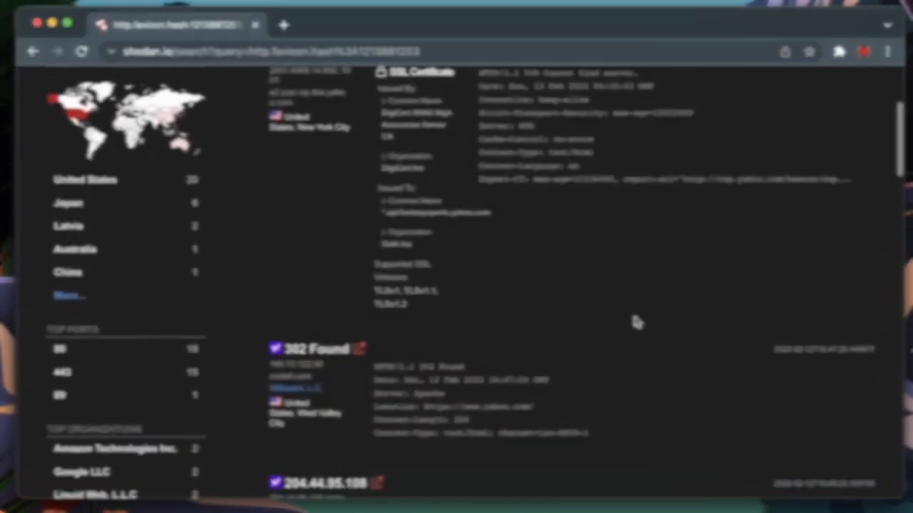